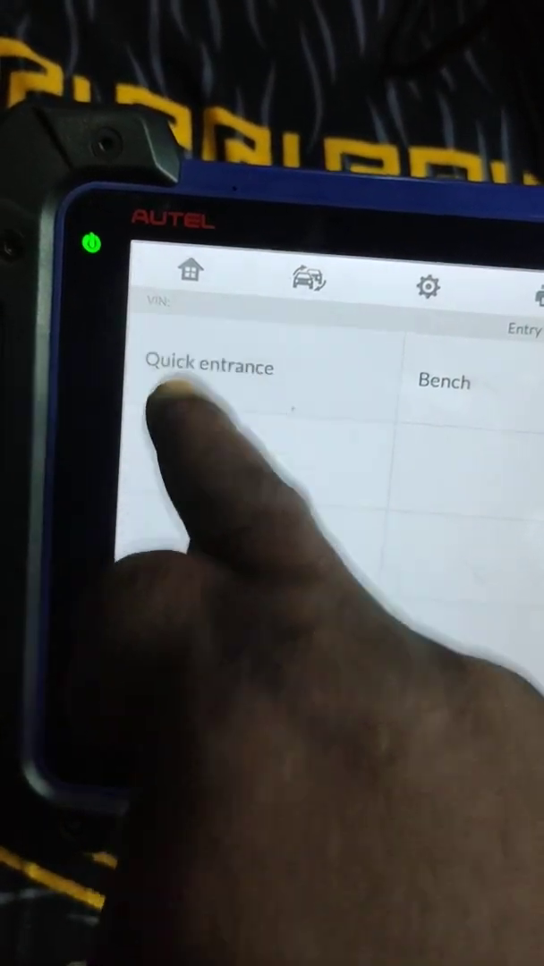
From Quick entrance, show the TC1797 MEVD17.2 ECU wiring diagram with its pin assignments
{"action": "left_click", "coordinate": [211, 368]}
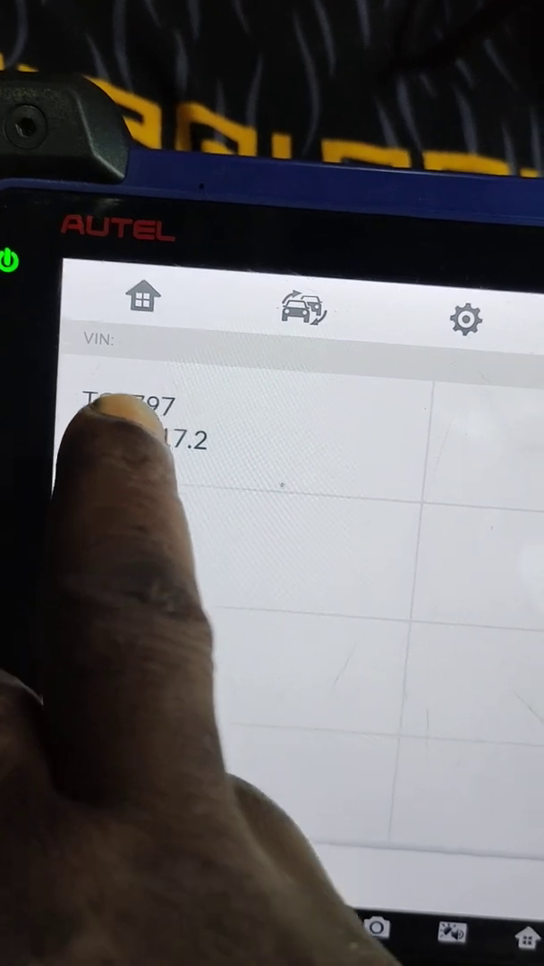
{"action": "left_click", "coordinate": [134, 415]}
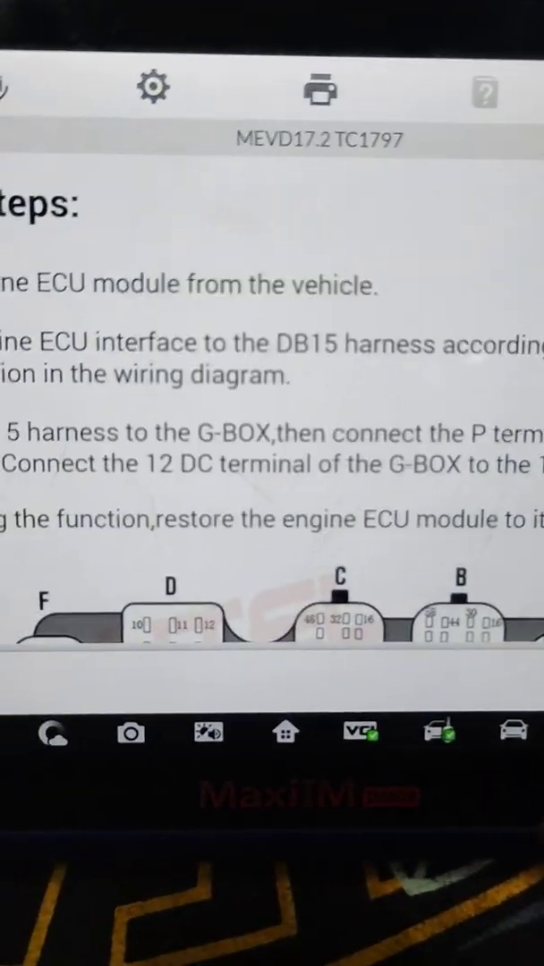
{"action": "scroll", "scroll_direction": "down", "scroll_amount": 3}
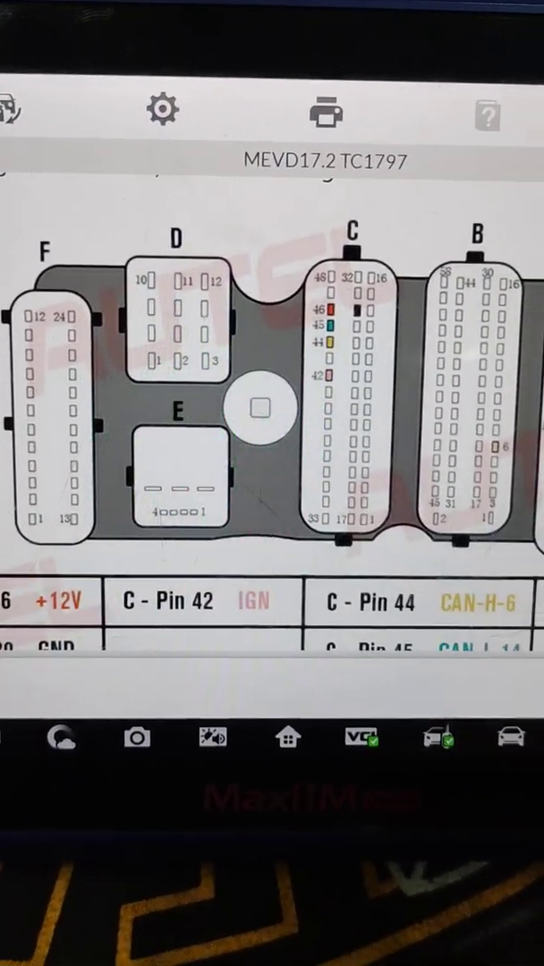